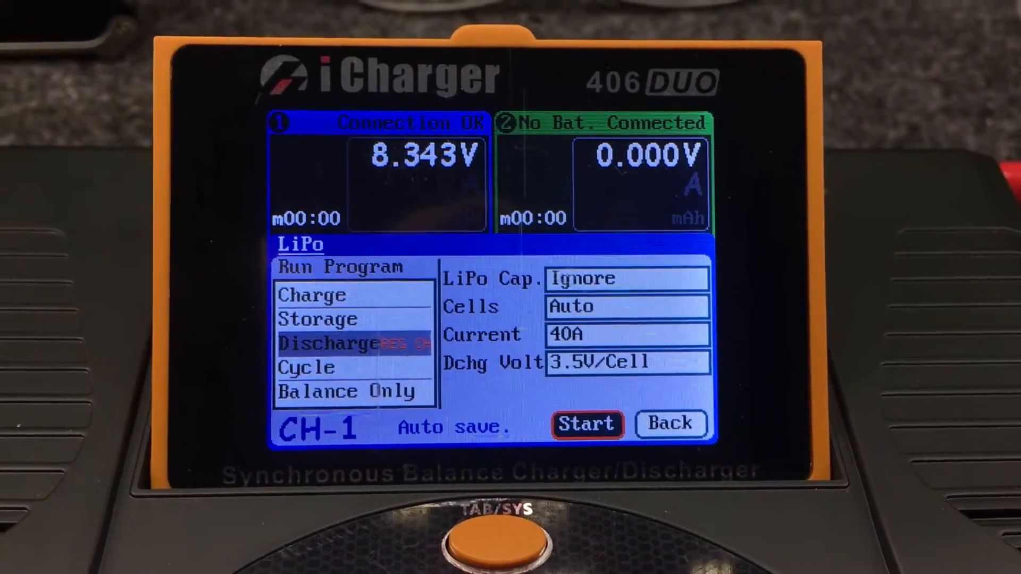
Step: Start the Discharge program on CH-1 so the 2-cell LiPo discharges at about 40 A
{"action": "left_click", "coordinate": [584, 424]}
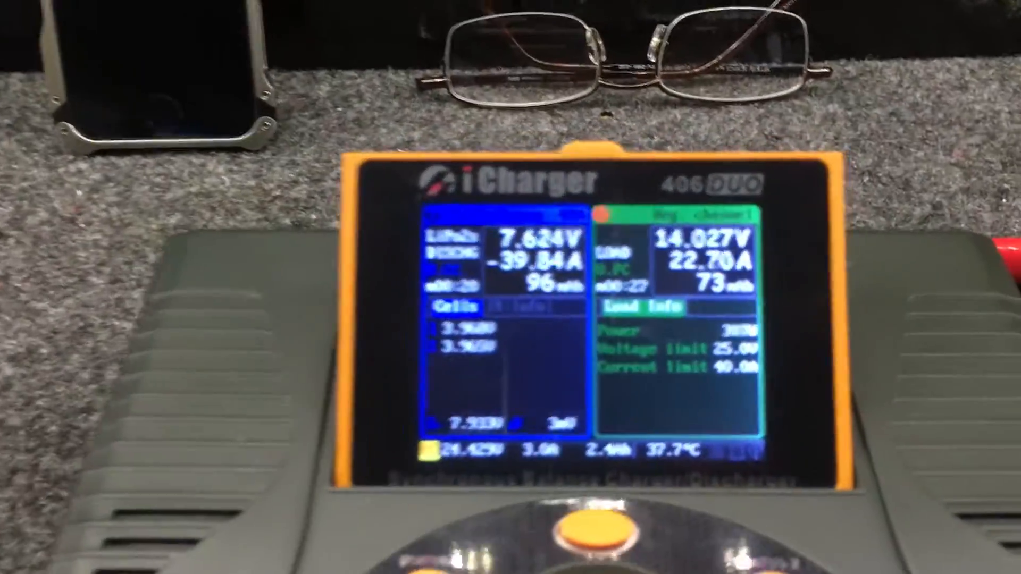